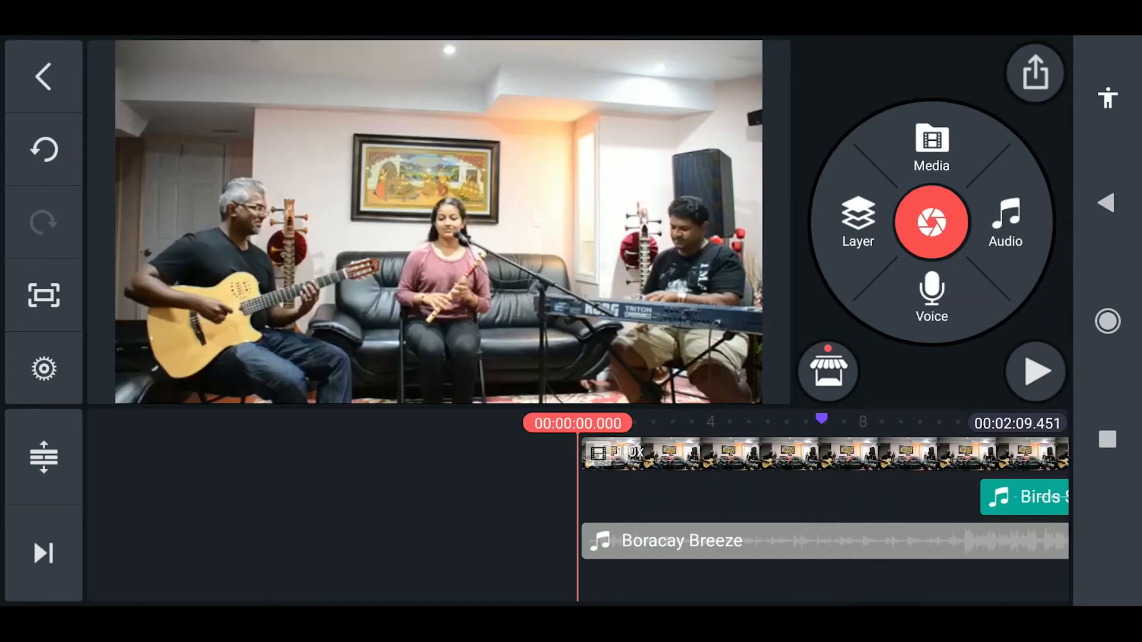
# Step: Play and pause the project, then open and close Boracay Breeze's volume and balance settings
pyautogui.click(1034, 371)
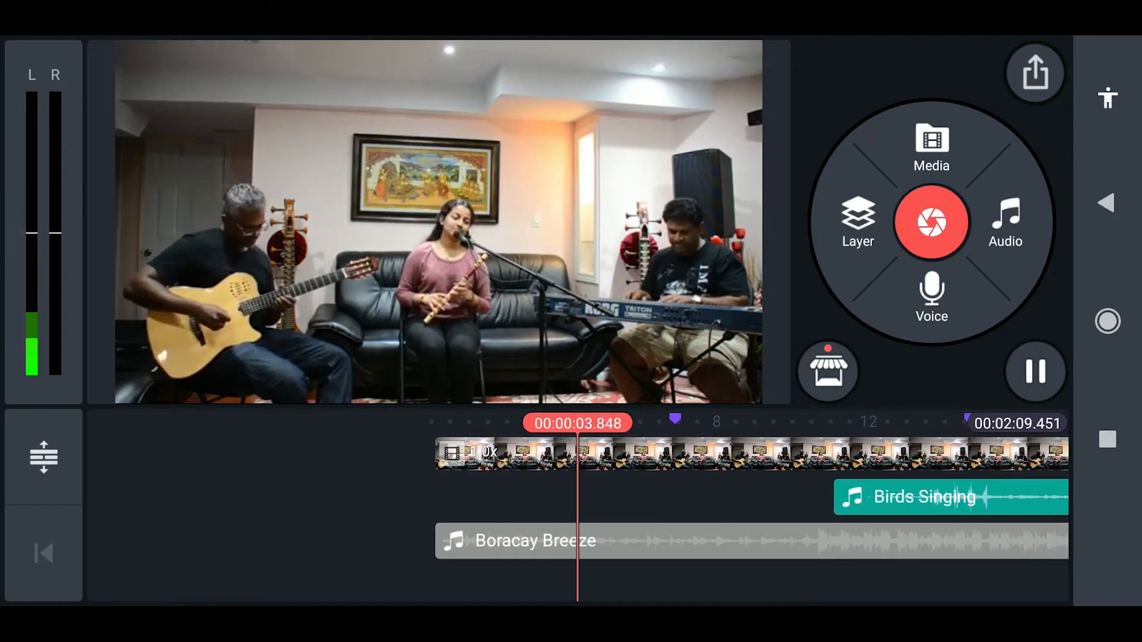
pyautogui.click(1033, 371)
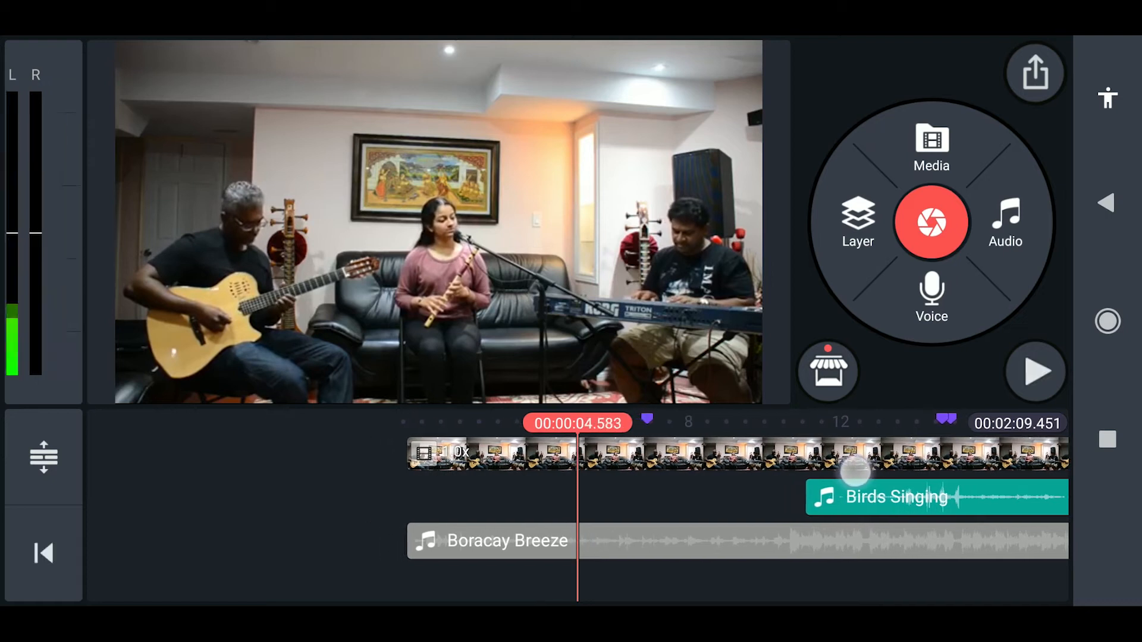
pyautogui.click(506, 540)
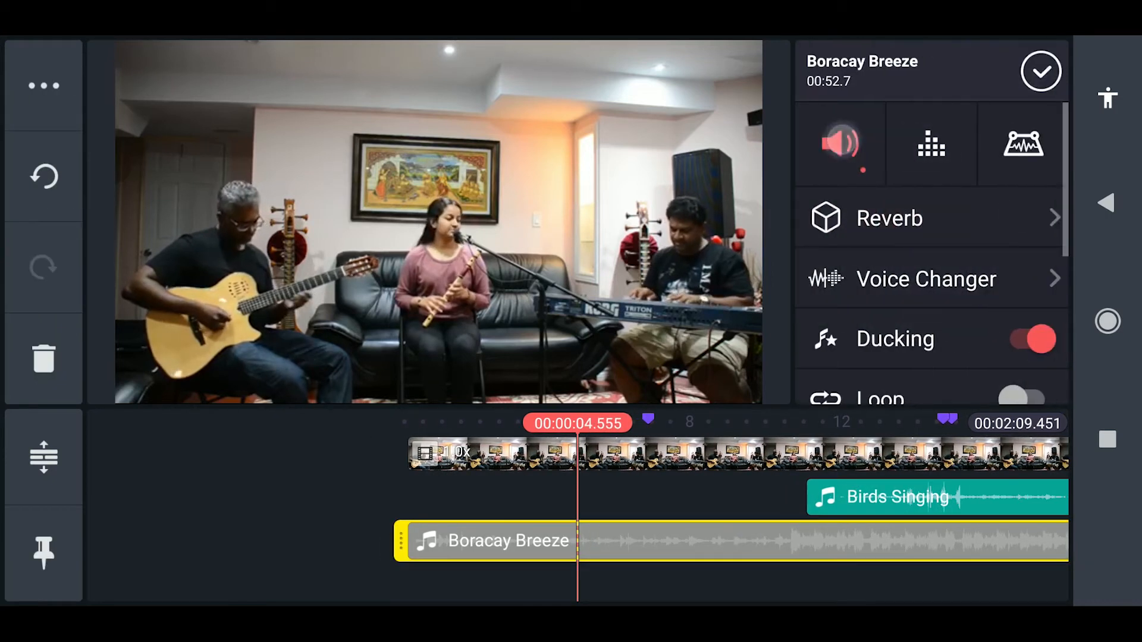
pyautogui.click(840, 142)
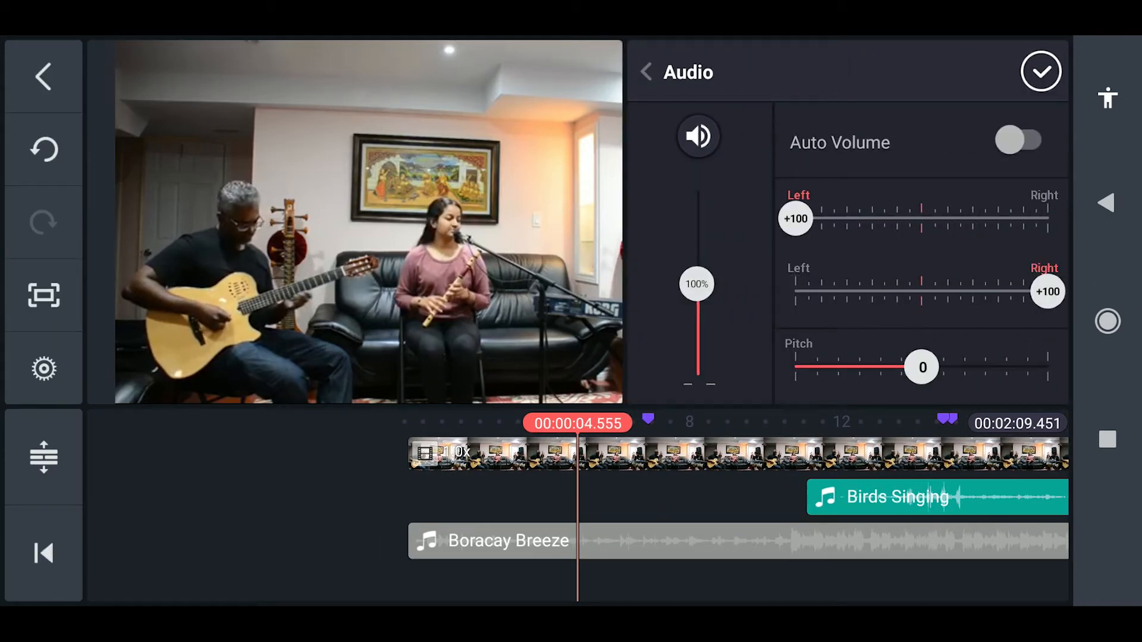
pyautogui.click(1040, 72)
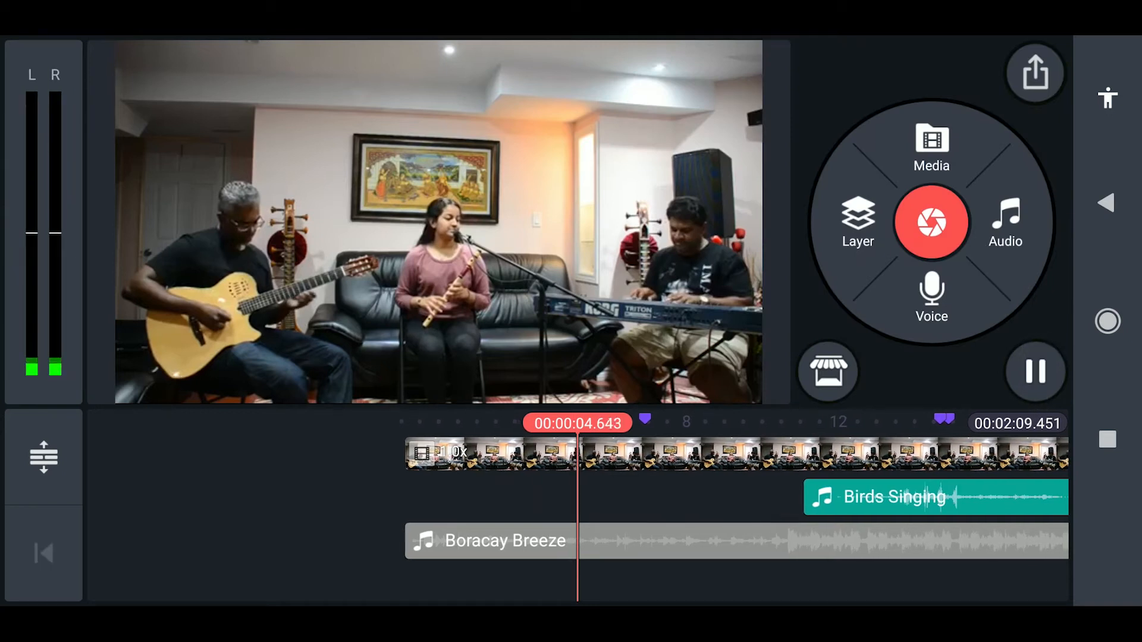
# Step: Choose the Bells 2 — Bell 2-3 effect from SFX Assets and add it
pyautogui.click(1005, 222)
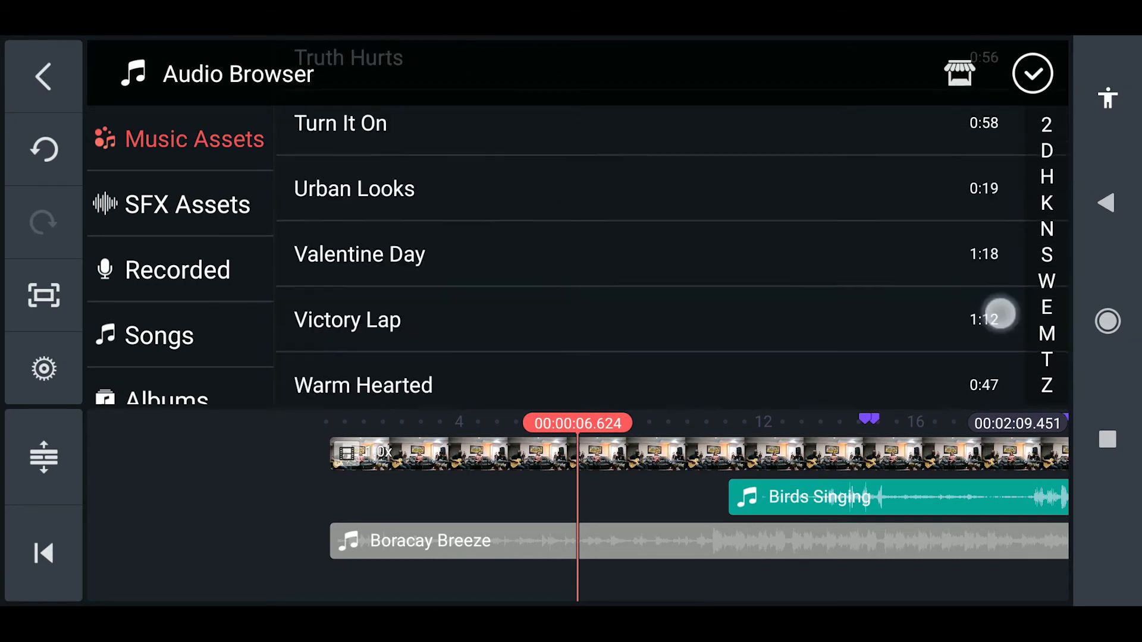
pyautogui.scroll(-3)
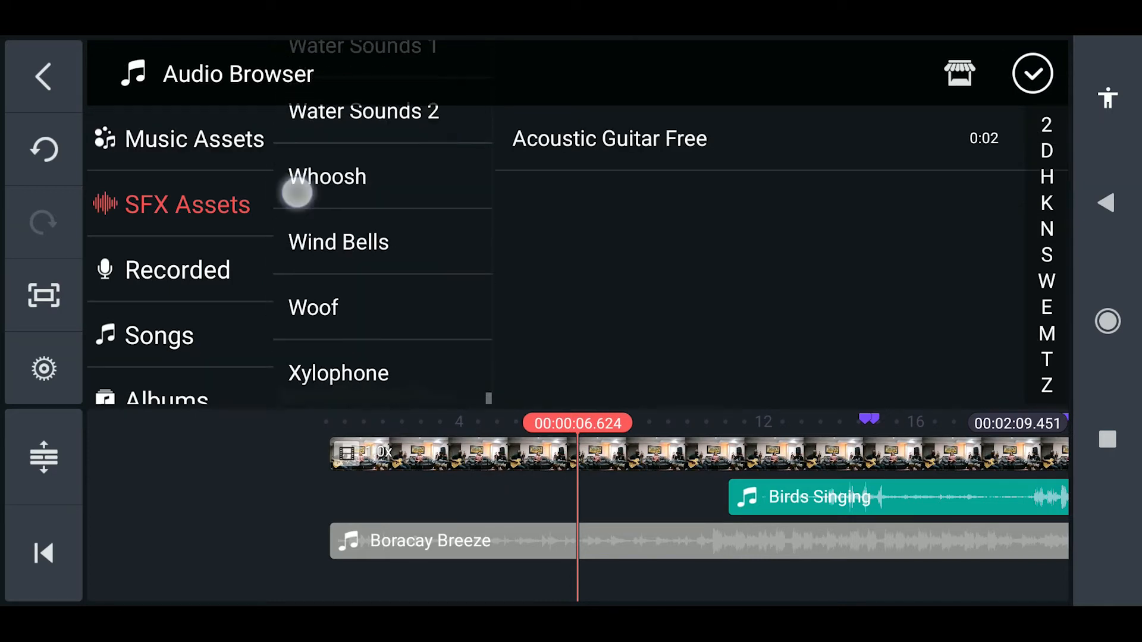
pyautogui.click(1032, 74)
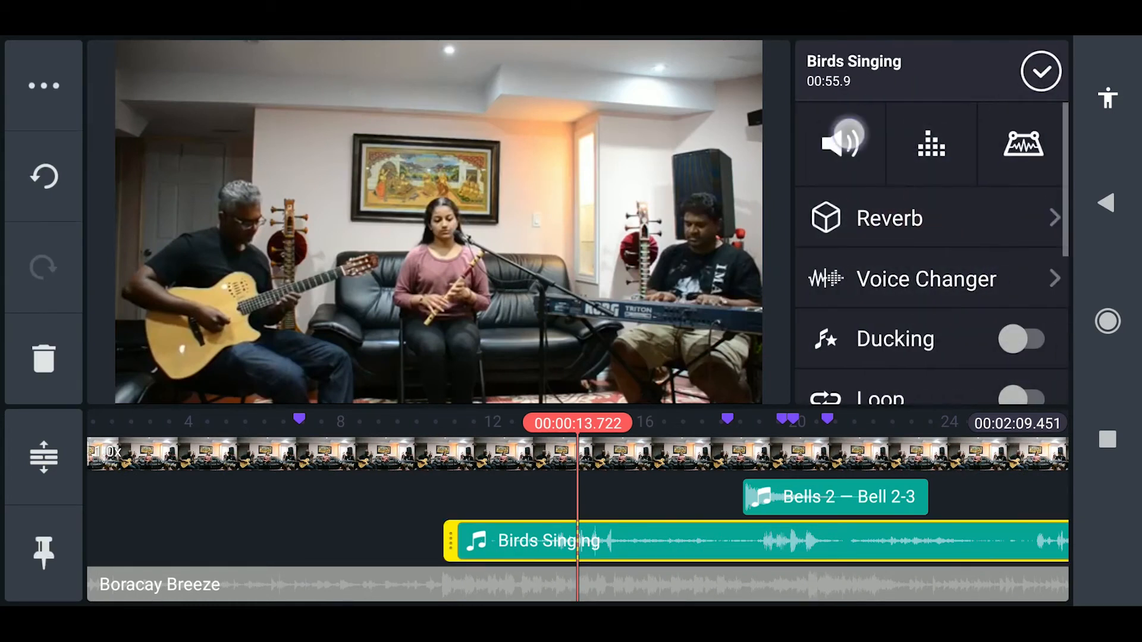
# Step: Switch on Auto Volume in the Birds Singing clip's volume settings
pyautogui.click(840, 142)
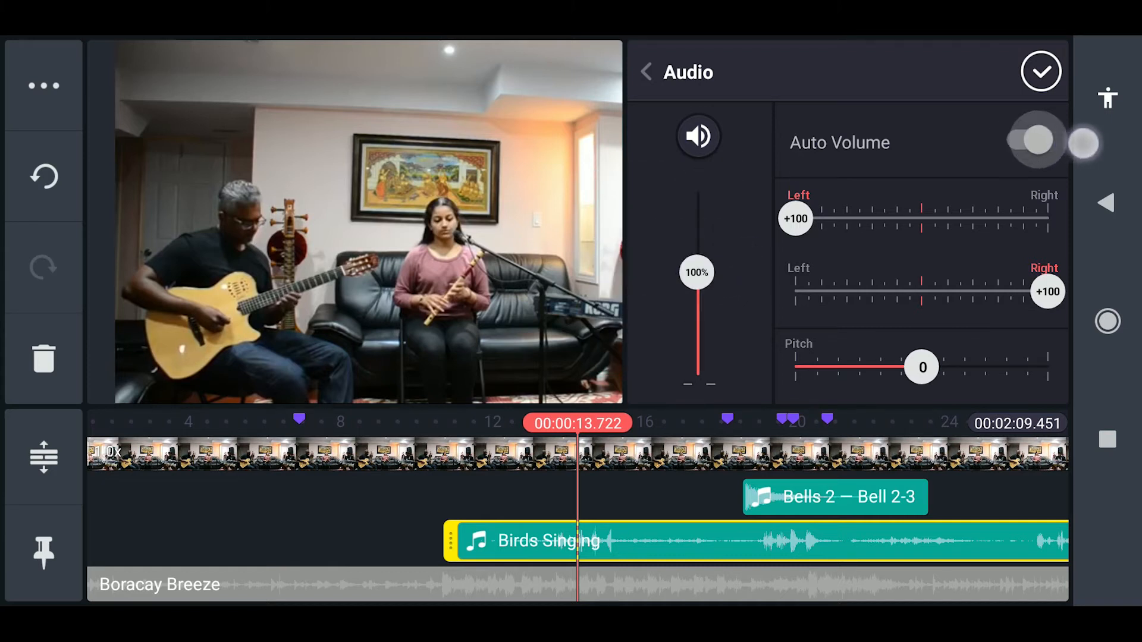
pyautogui.click(1027, 141)
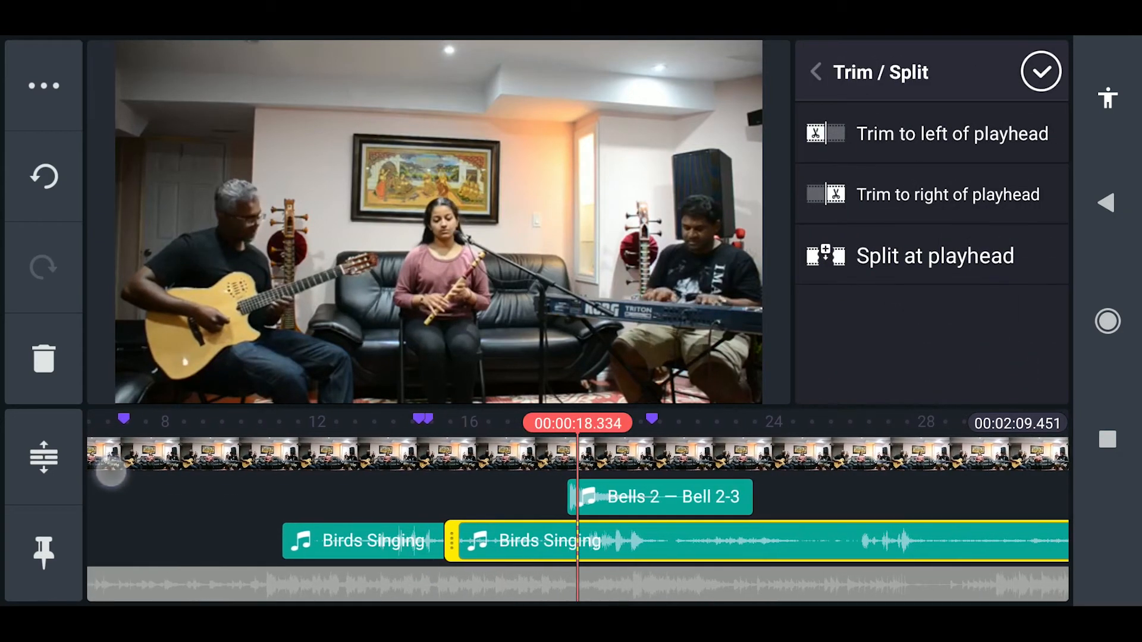
# Step: Confirm the Birds Singing split and open the short middle piece's volume settings
pyautogui.click(1041, 72)
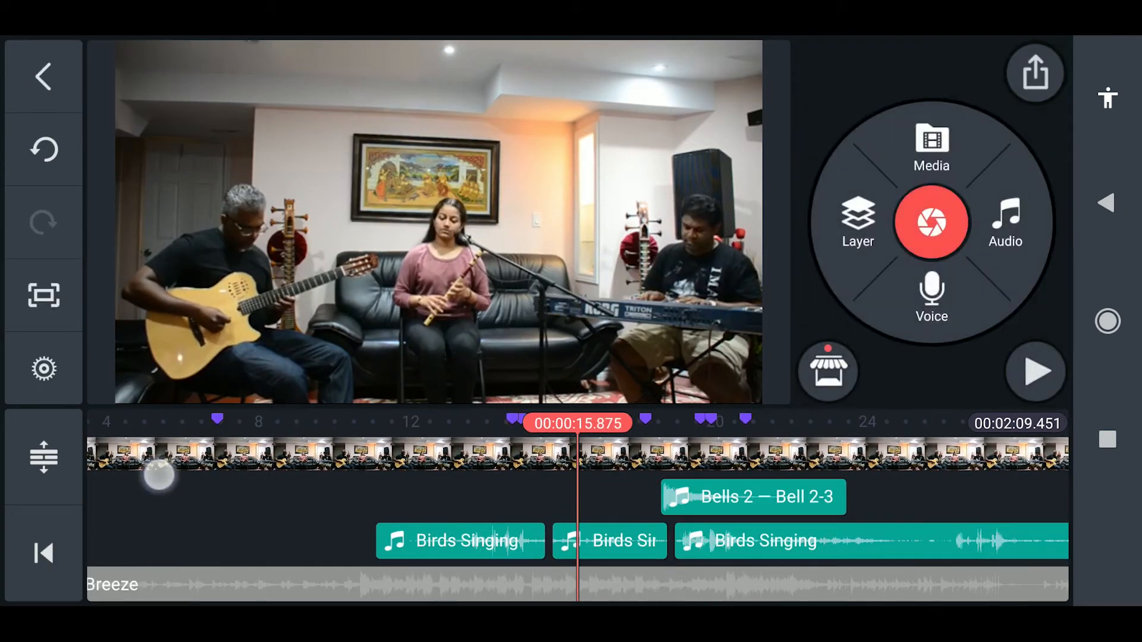
pyautogui.click(610, 541)
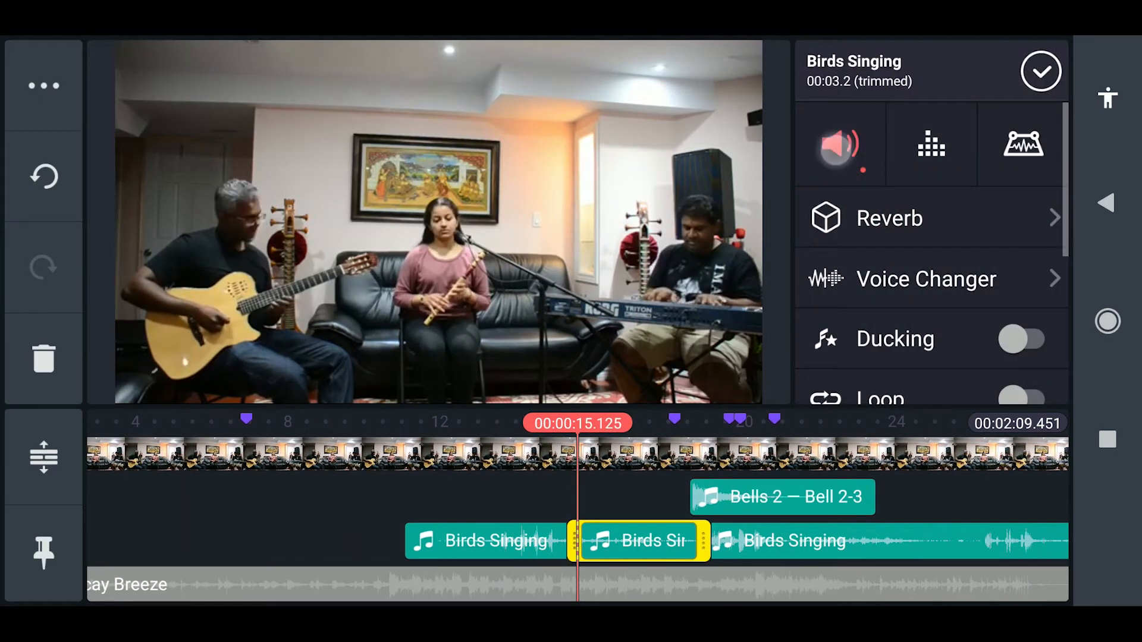
pyautogui.click(839, 143)
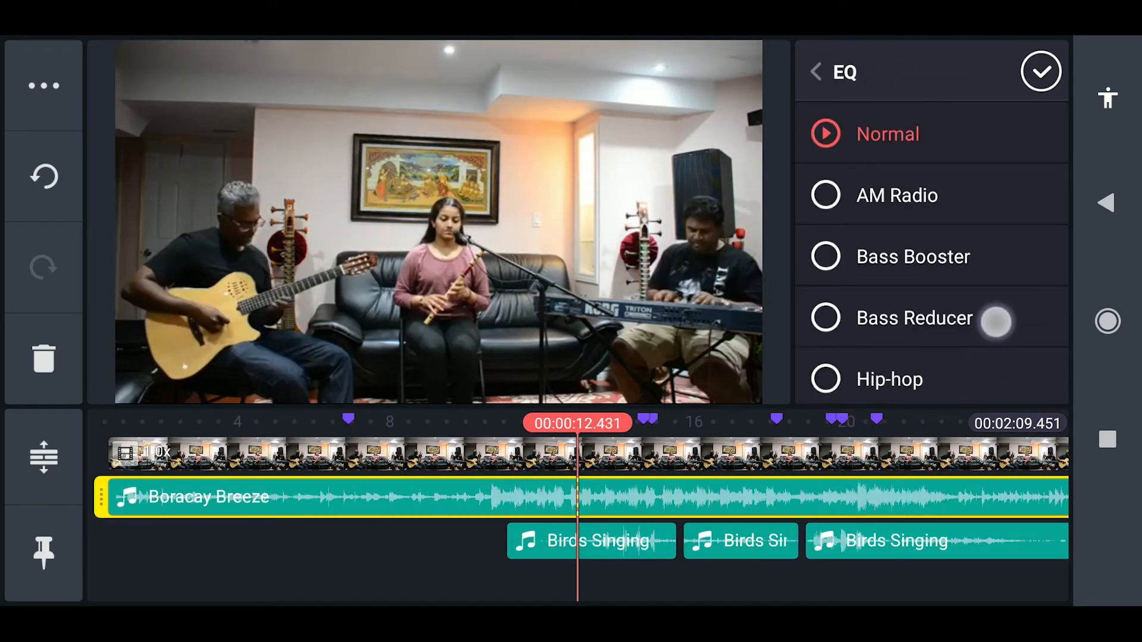
# Step: Apply the Jazz EQ preset to Boracay Breeze and leave the equalizer
pyautogui.scroll(-3)
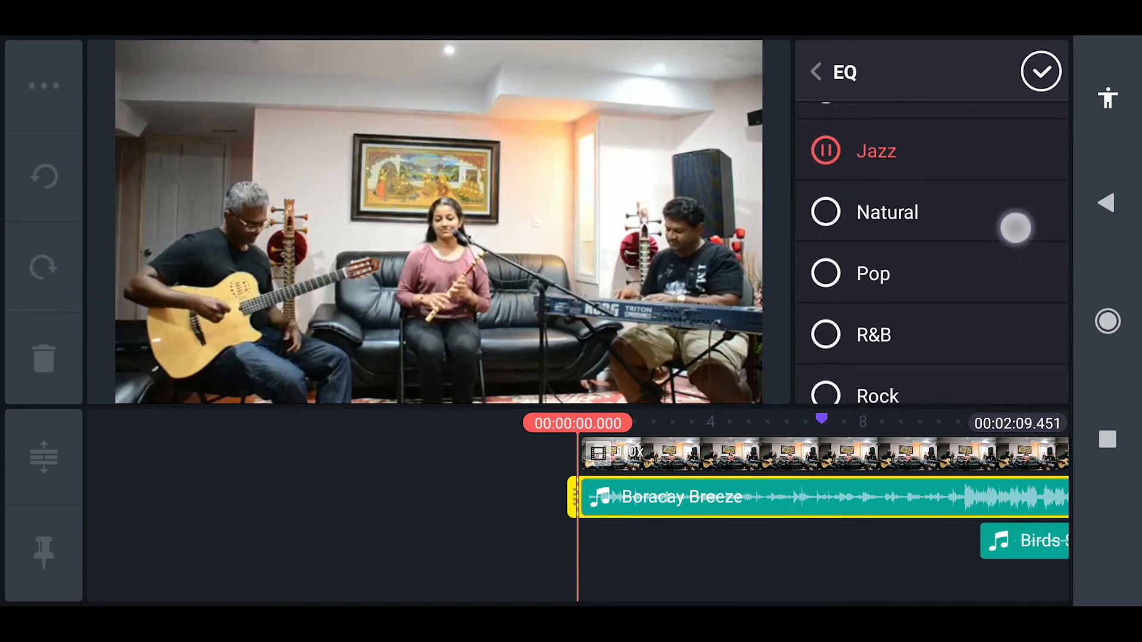
pyautogui.click(824, 150)
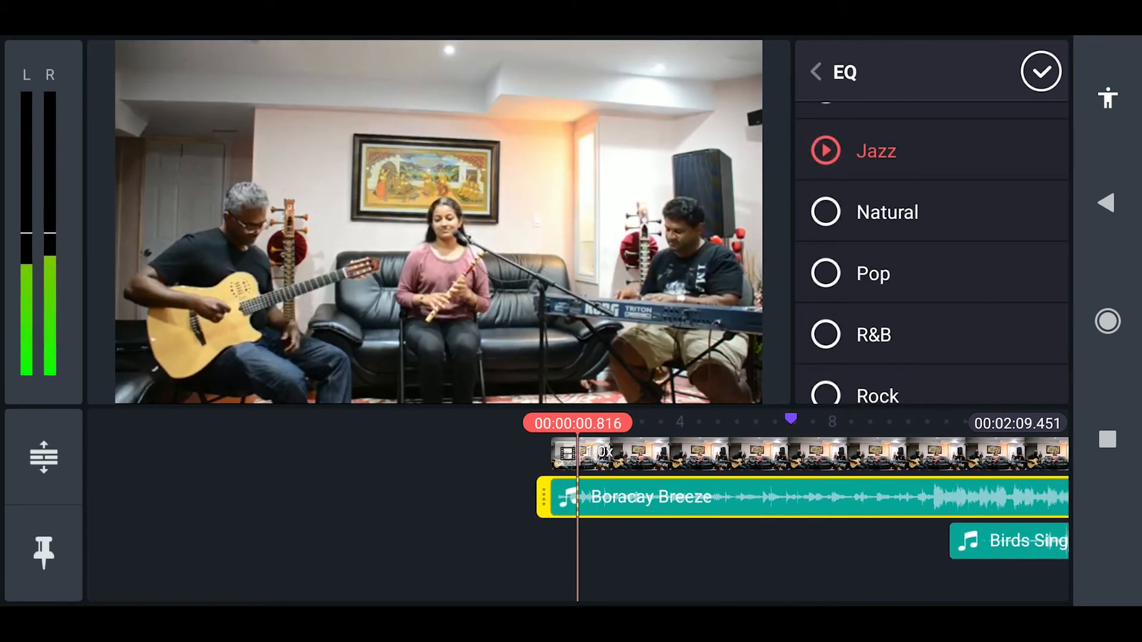
pyautogui.click(872, 273)
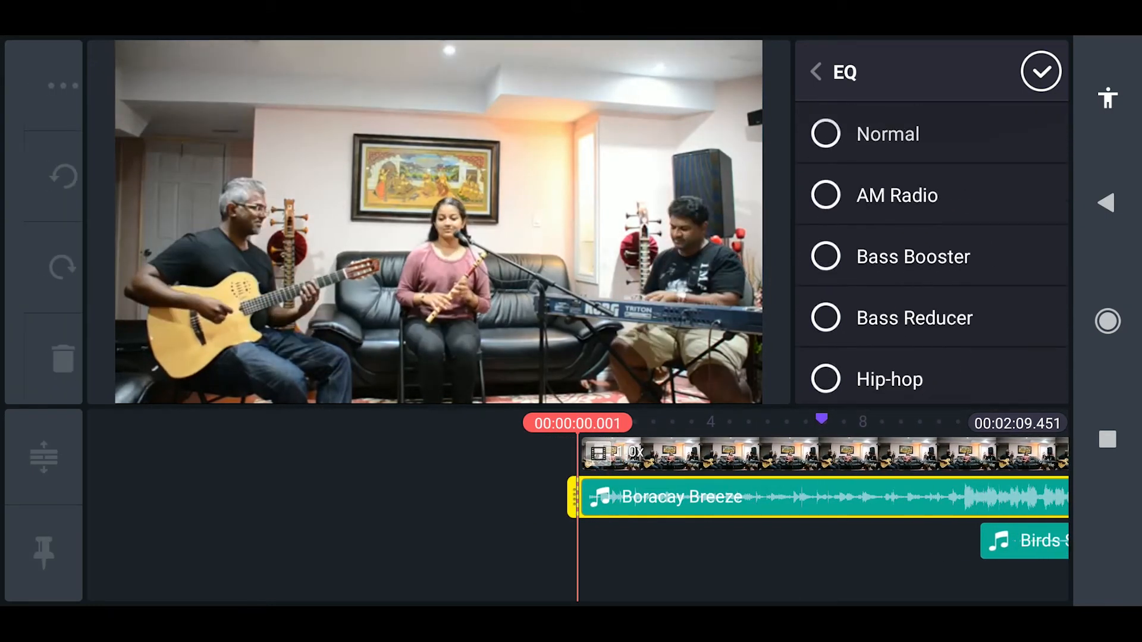
pyautogui.click(815, 71)
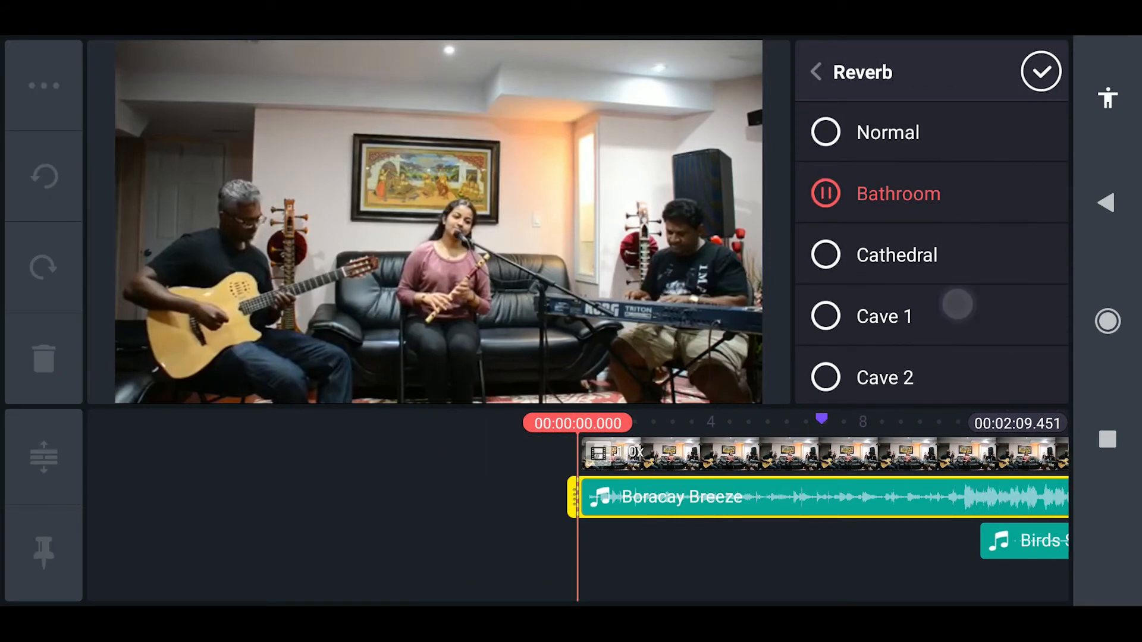
# Step: Scroll through Boracay Breeze's reverb presets after auditioning Bathroom
pyautogui.scroll(-3)
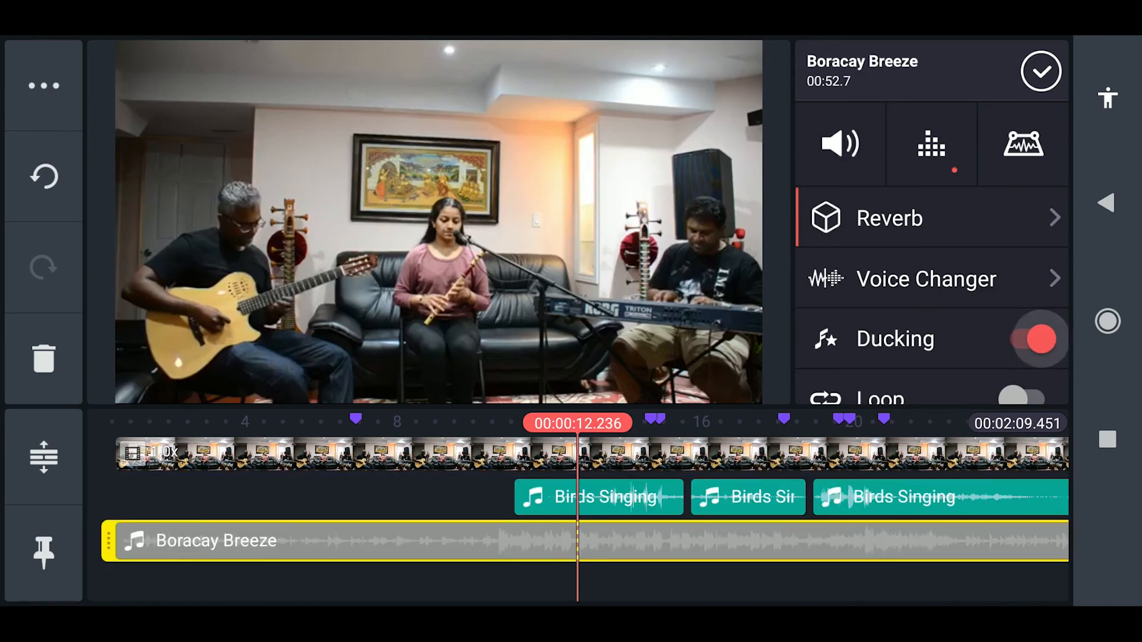
# Step: Open the Sahana Saaral video clip's own audio settings
pyautogui.scroll(-3)
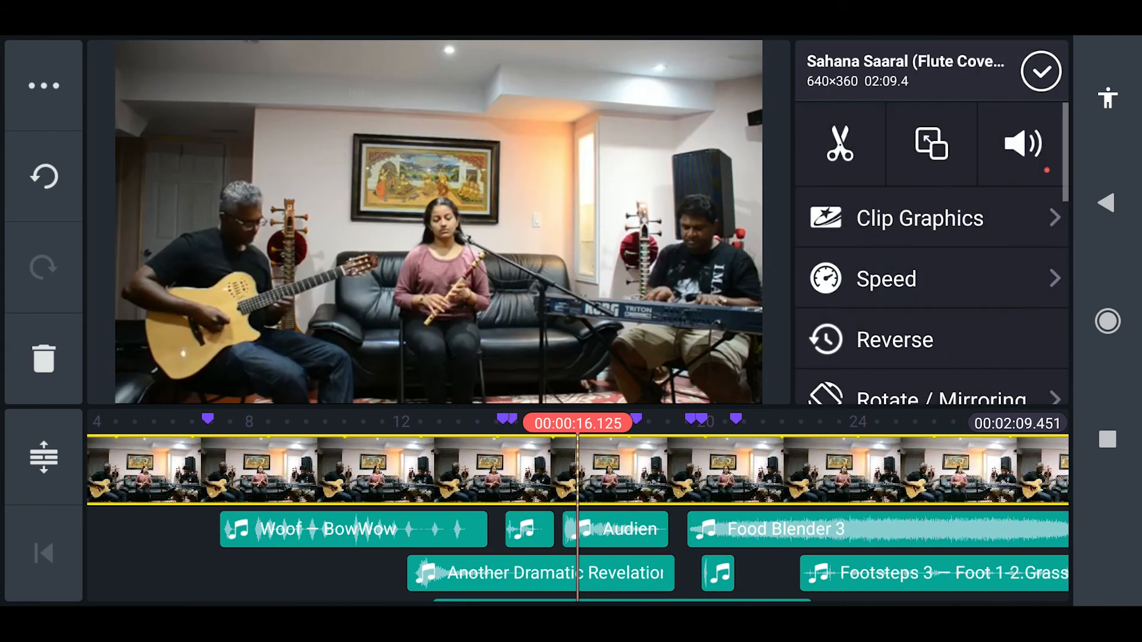
pyautogui.click(1022, 143)
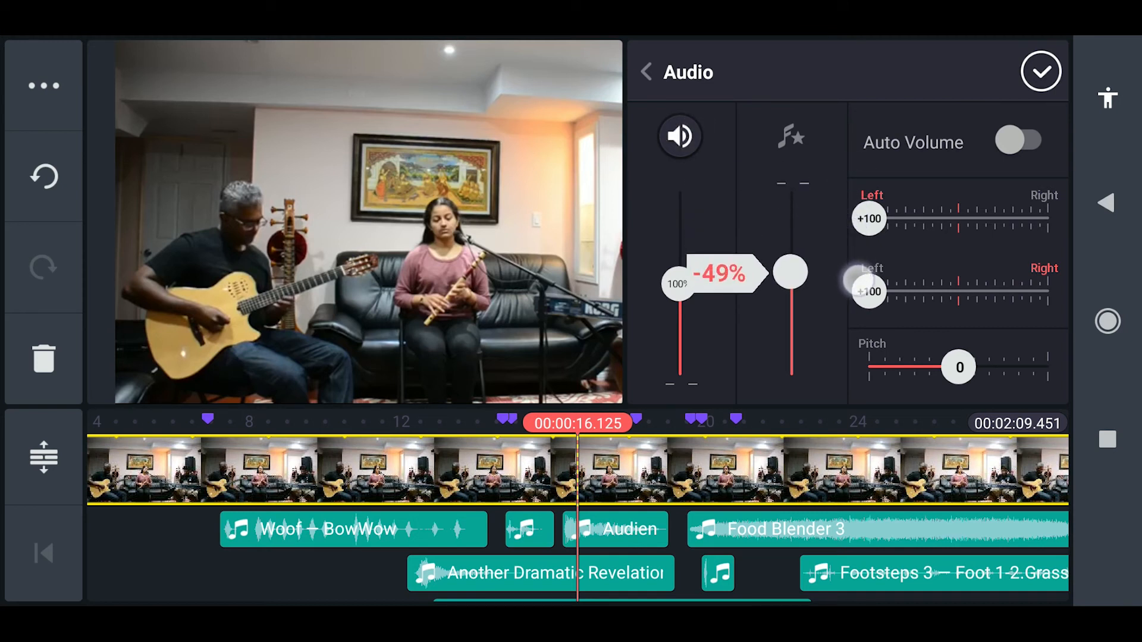
# Step: Open the flute cover audio's voice changer presets and scroll down toward Alien 1
pyautogui.click(790, 137)
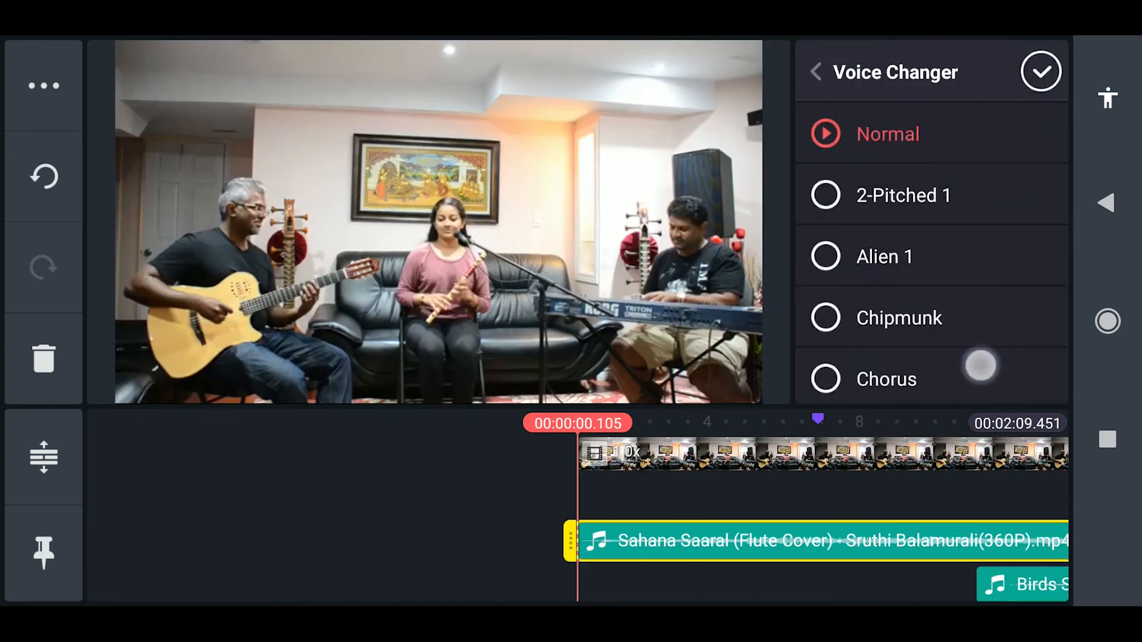
pyautogui.scroll(-3)
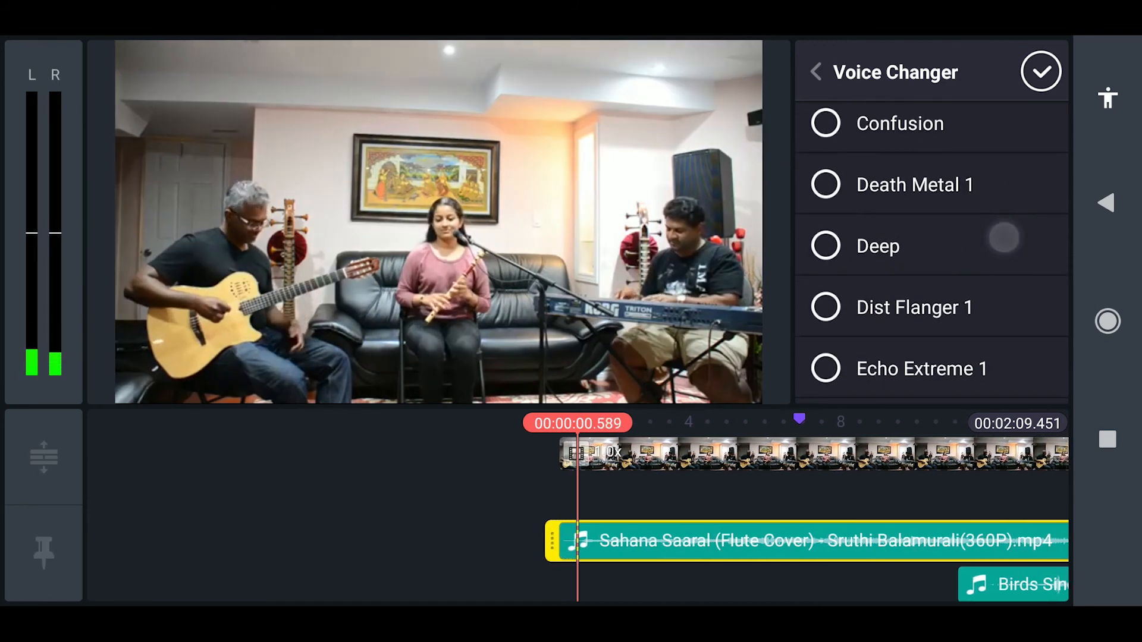
pyautogui.scroll(-3)
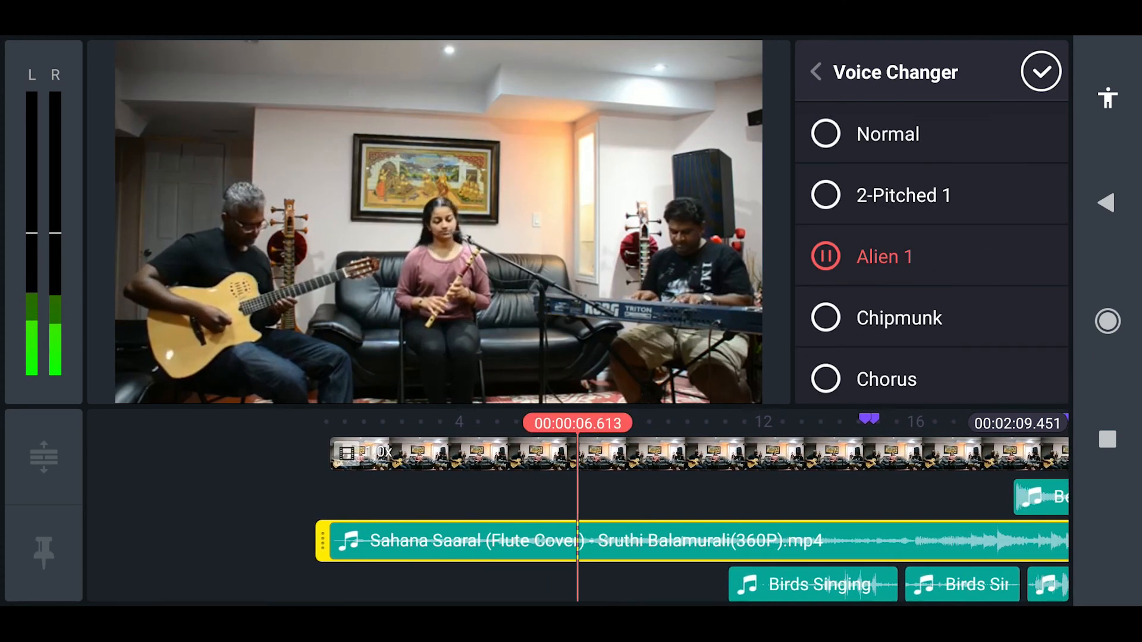
pyautogui.scroll(-3)
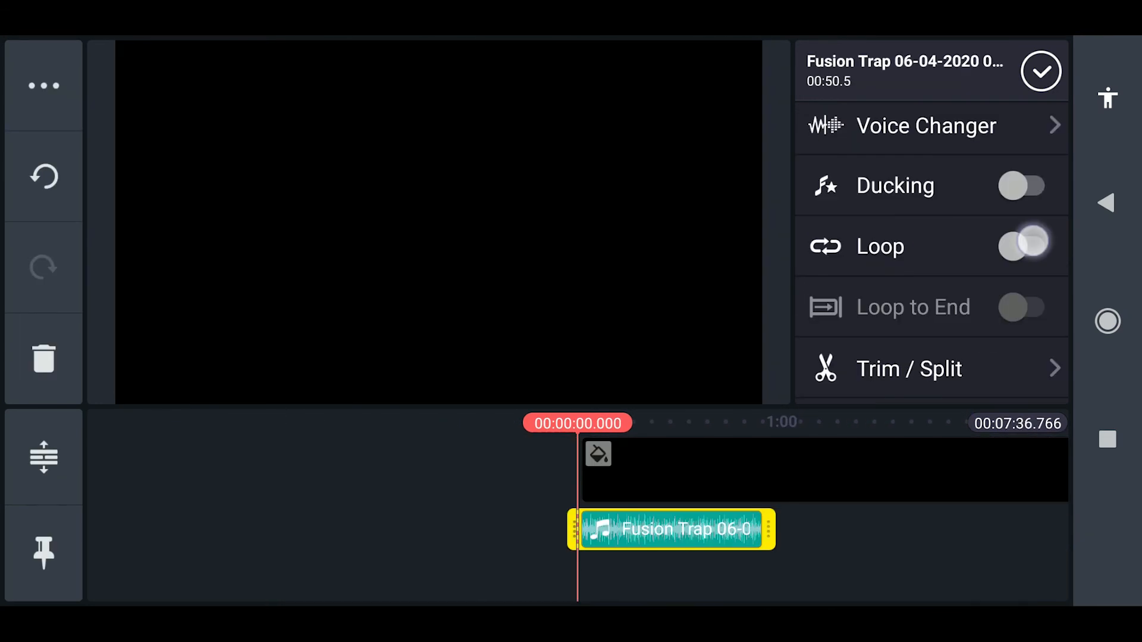
# Step: Switch on Loop and Loop to End for the Fusion Trap clip
pyautogui.click(1024, 246)
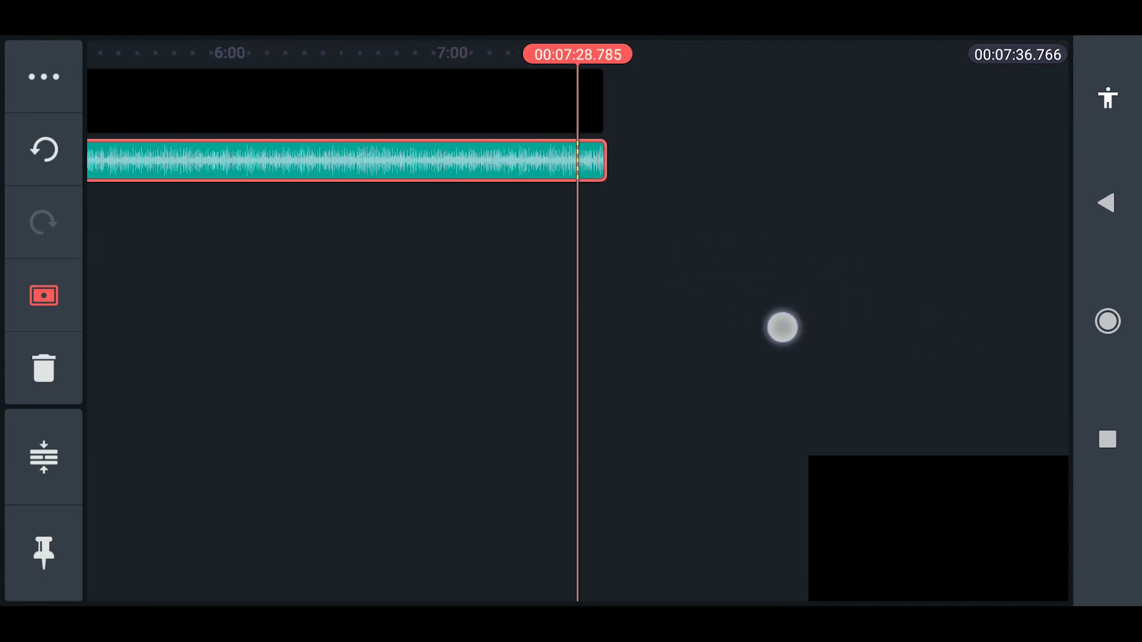
pyautogui.click(346, 160)
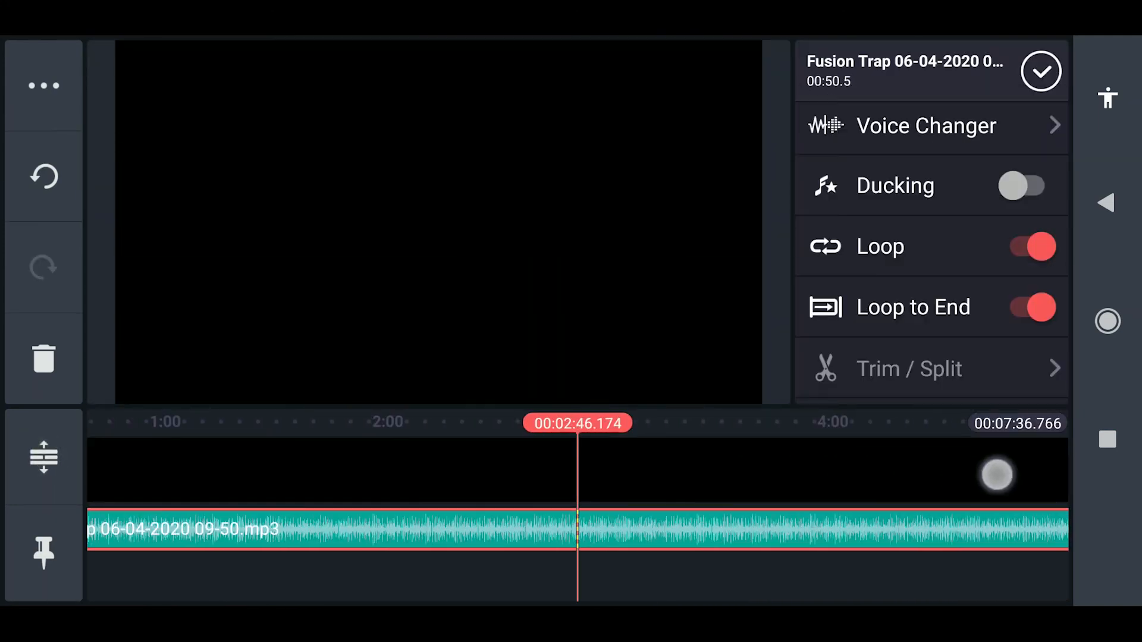